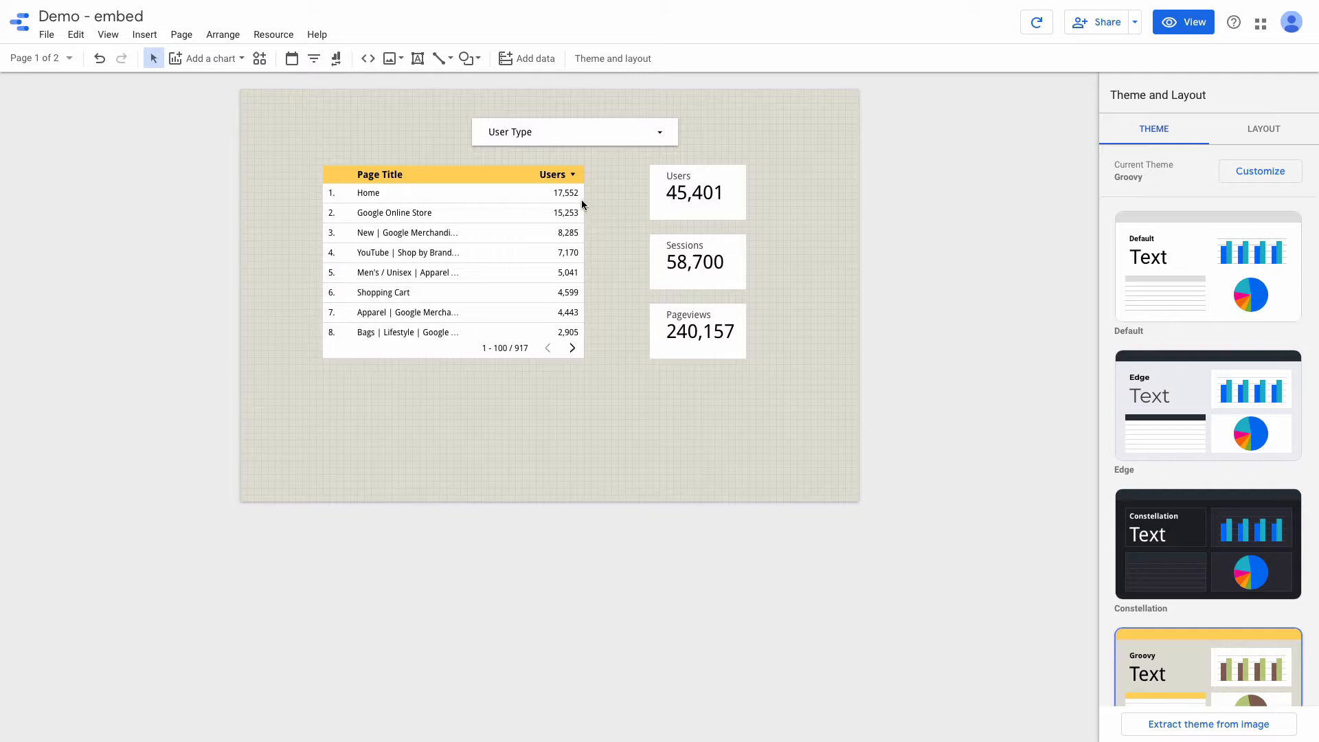
mouse_move(528, 174)
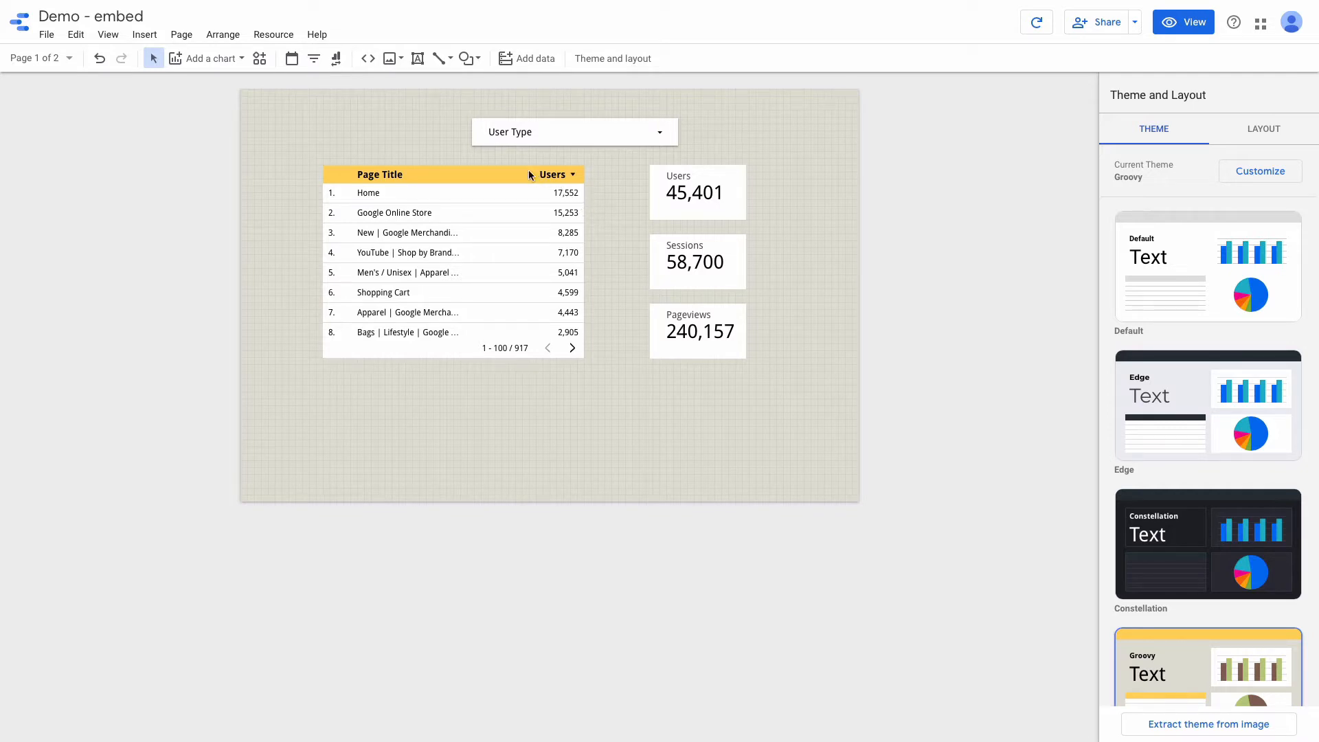
mouse_move(47, 40)
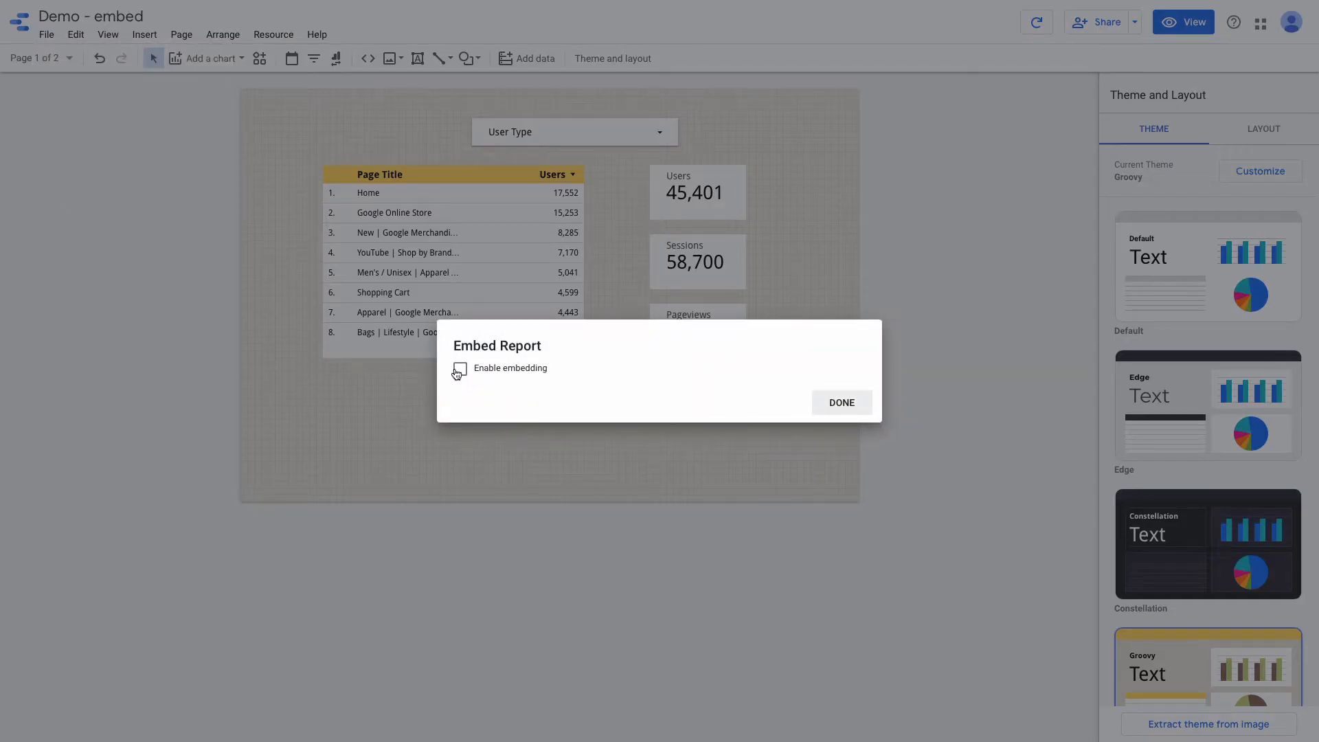
Step: Enable embedding for the Data Studio report and copy its embed URL
click(461, 368)
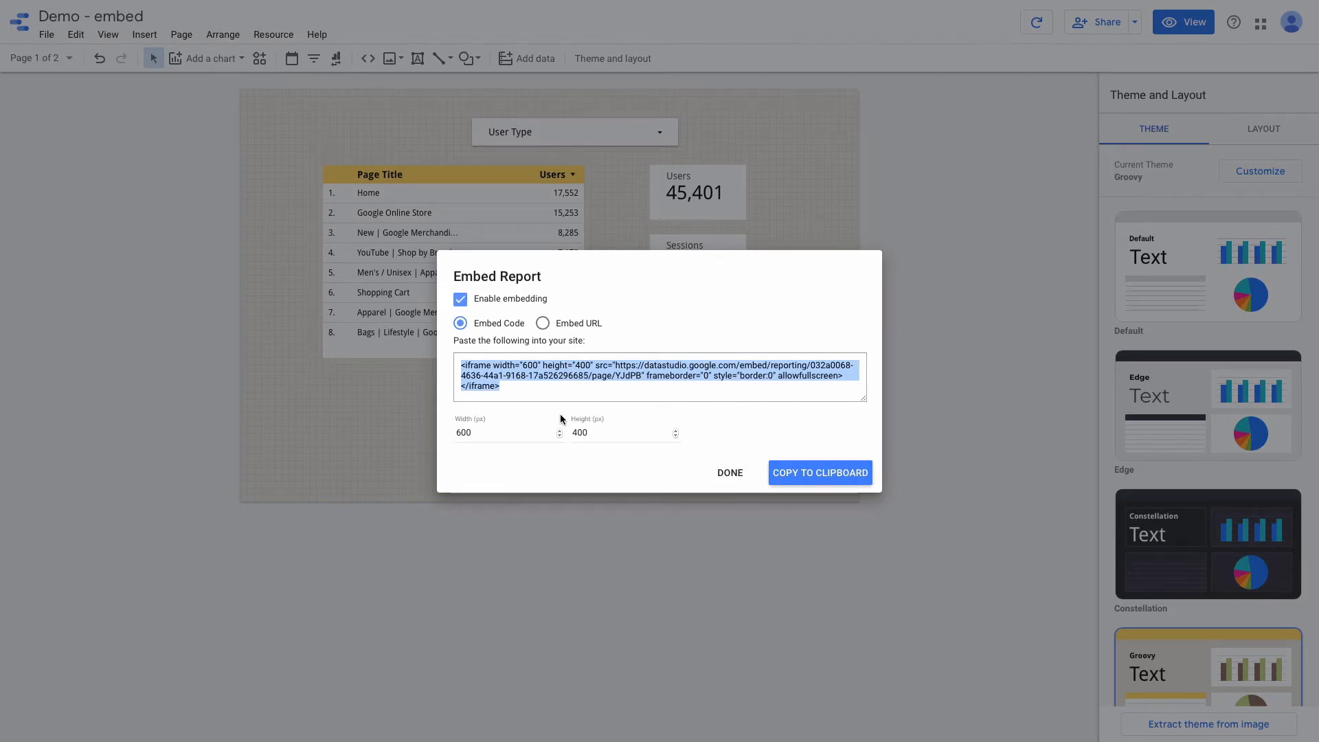
mouse_move(569, 419)
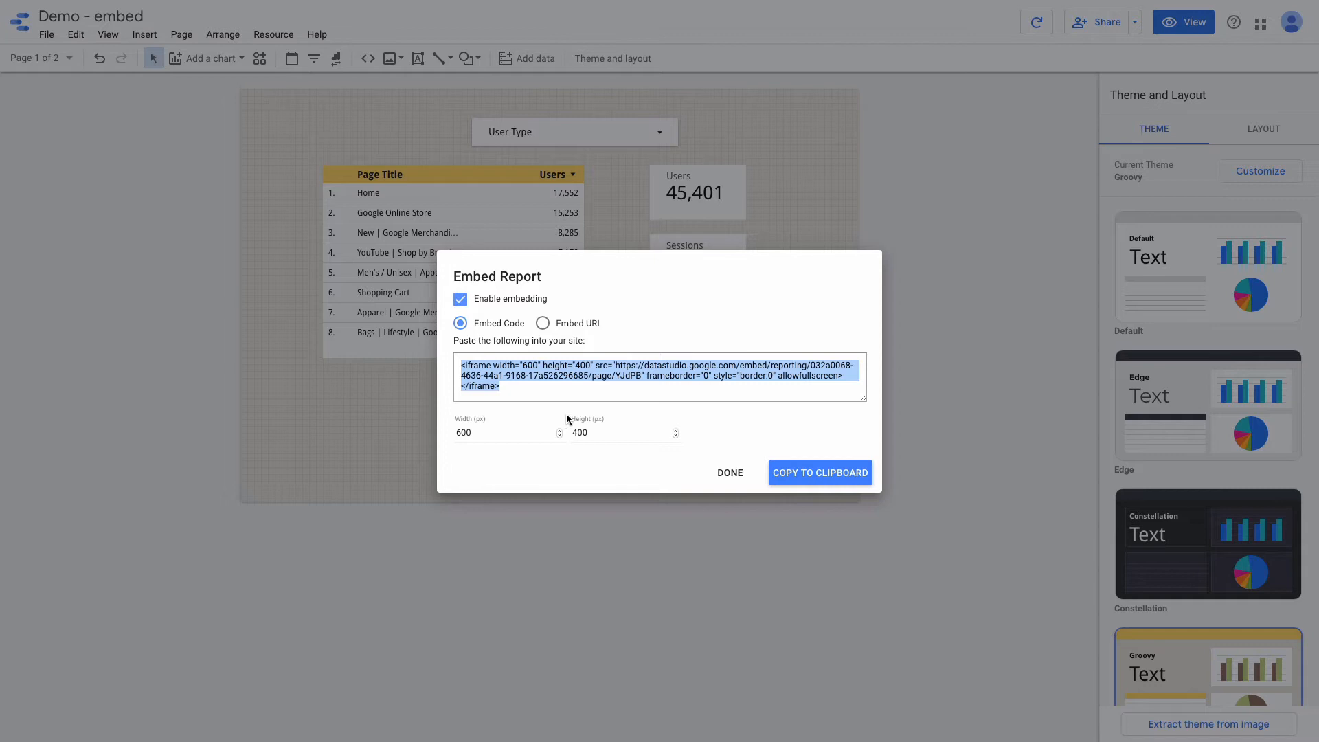
mouse_move(583, 408)
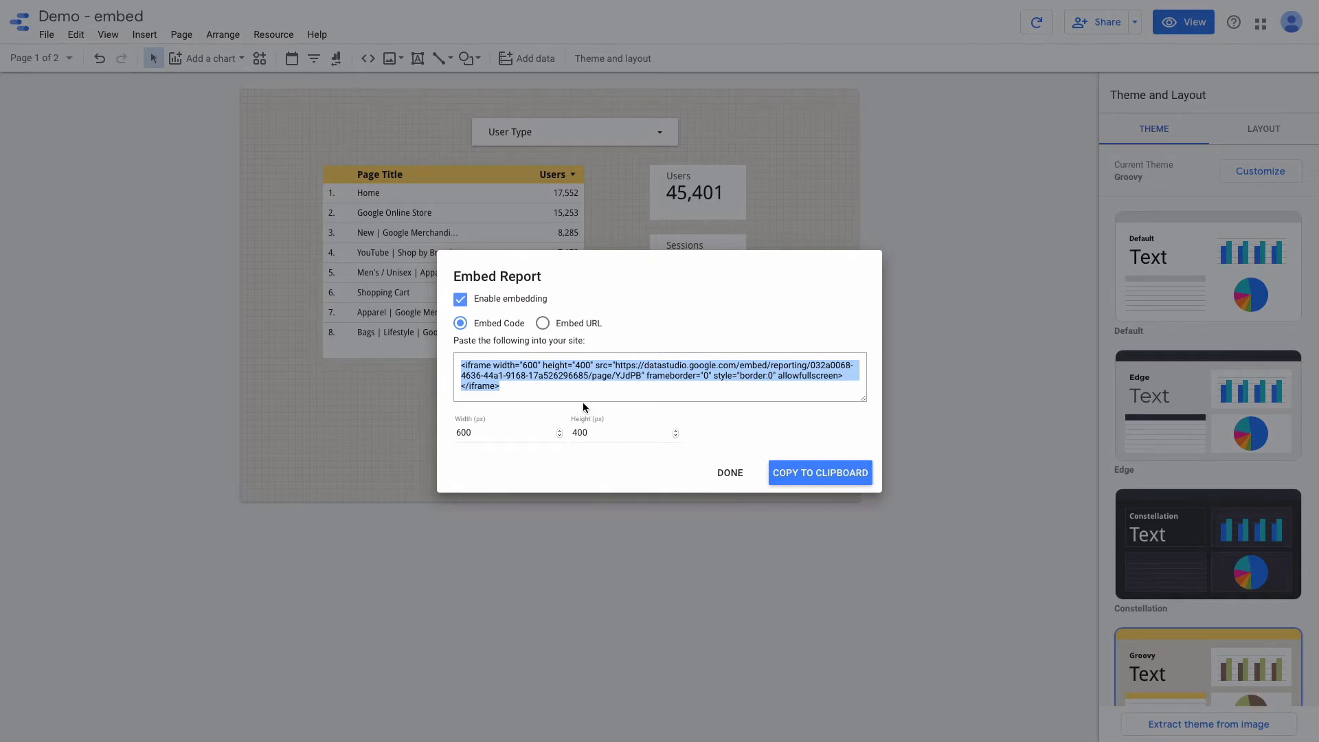
click(544, 323)
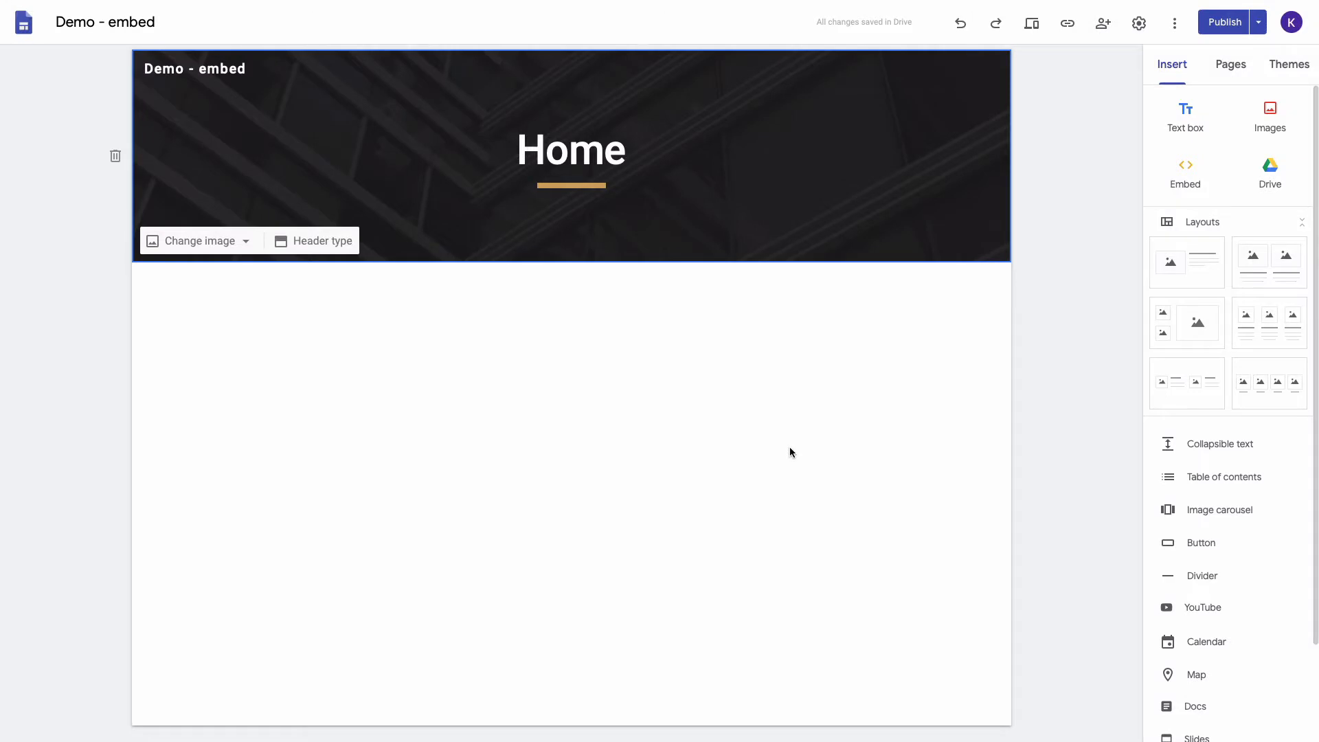
mouse_move(825, 447)
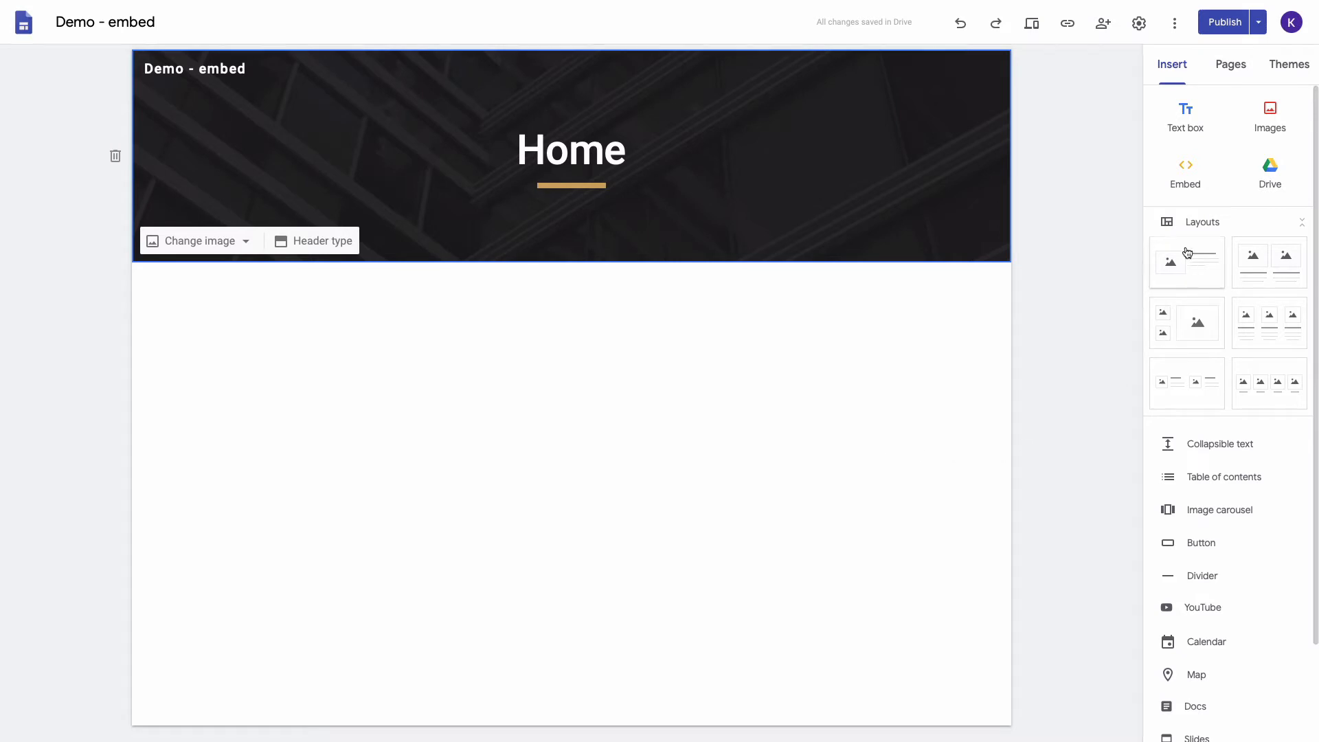
Step: Embed the copied report URL on the Sites Home page and enlarge the embed
click(1185, 172)
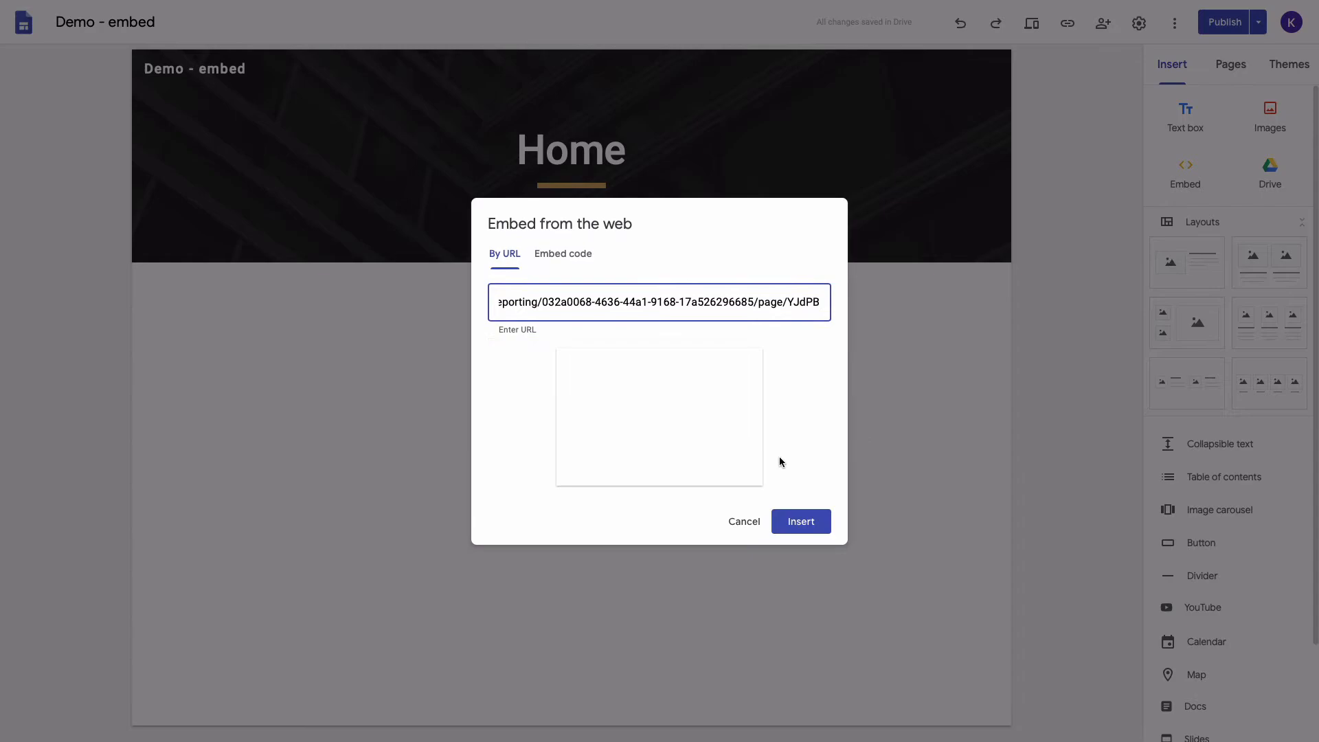
click(799, 520)
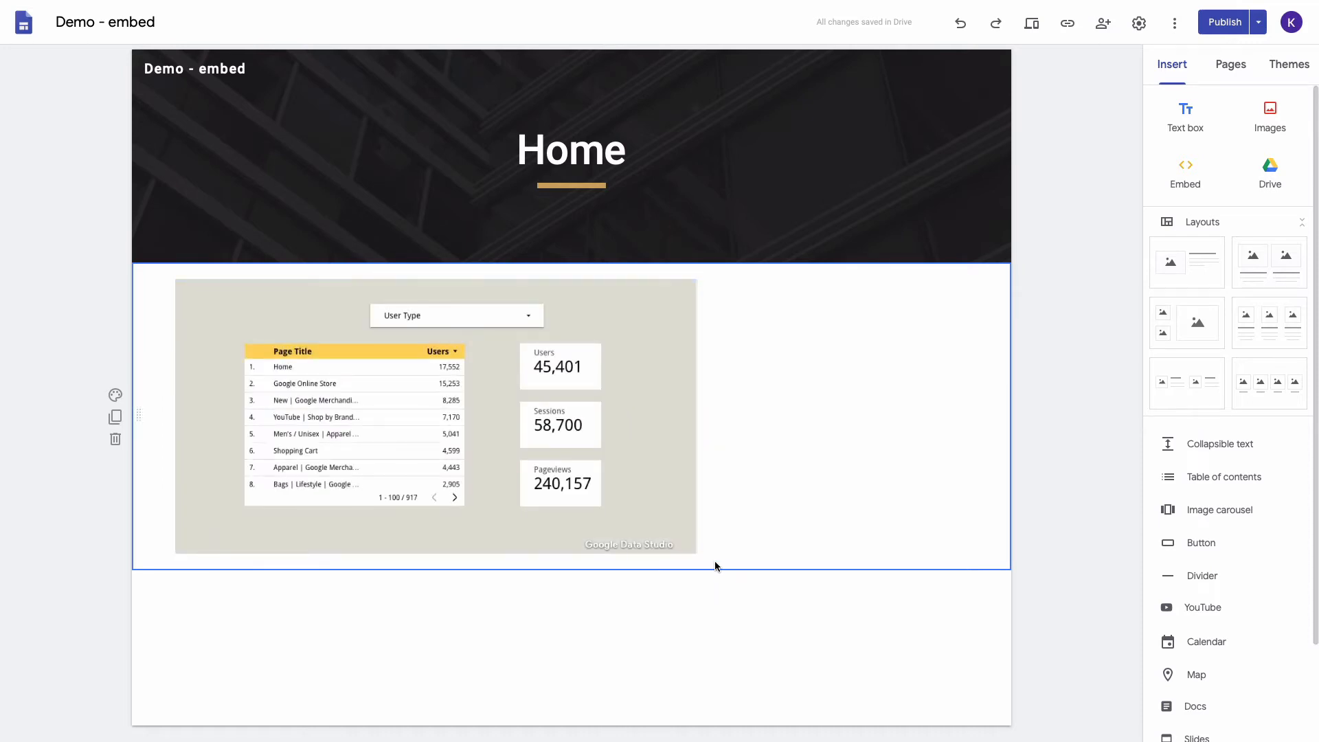
click(435, 417)
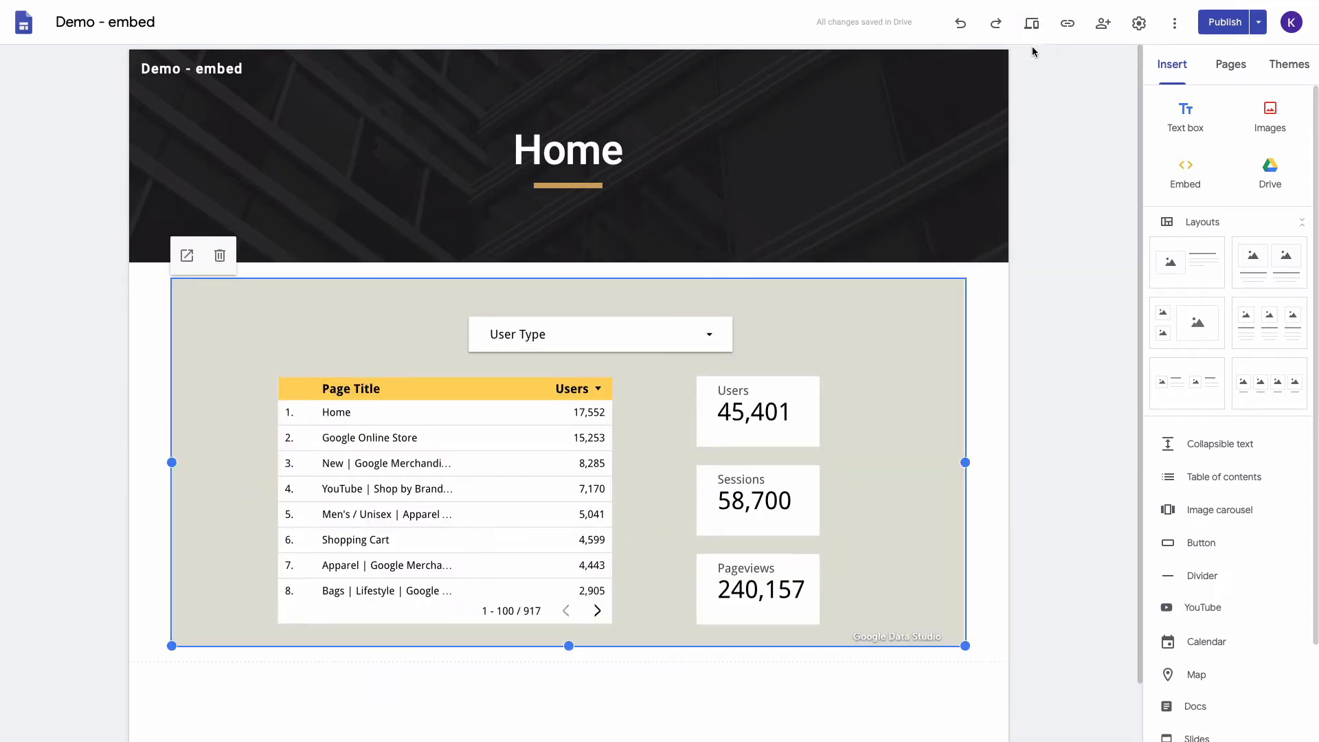
click(1032, 23)
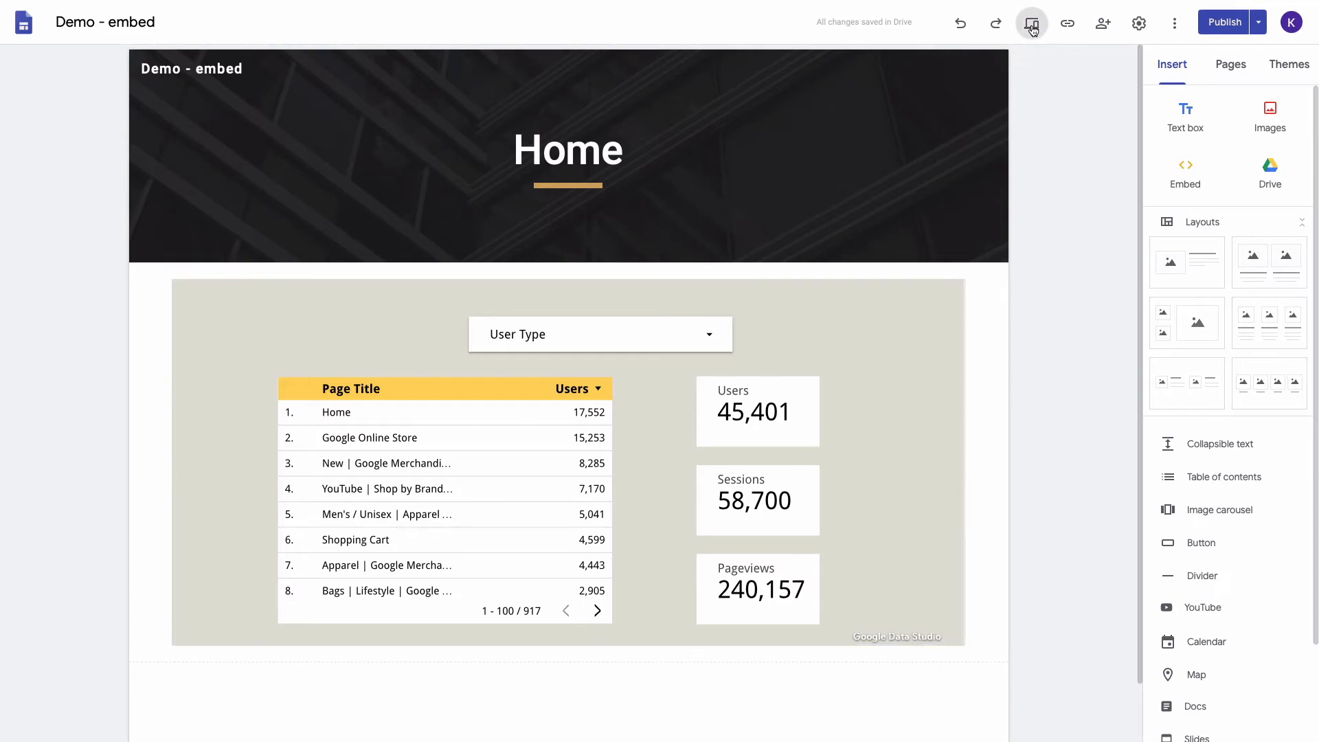
Step: Preview the Home page to confirm the embedded report displays live
click(1031, 23)
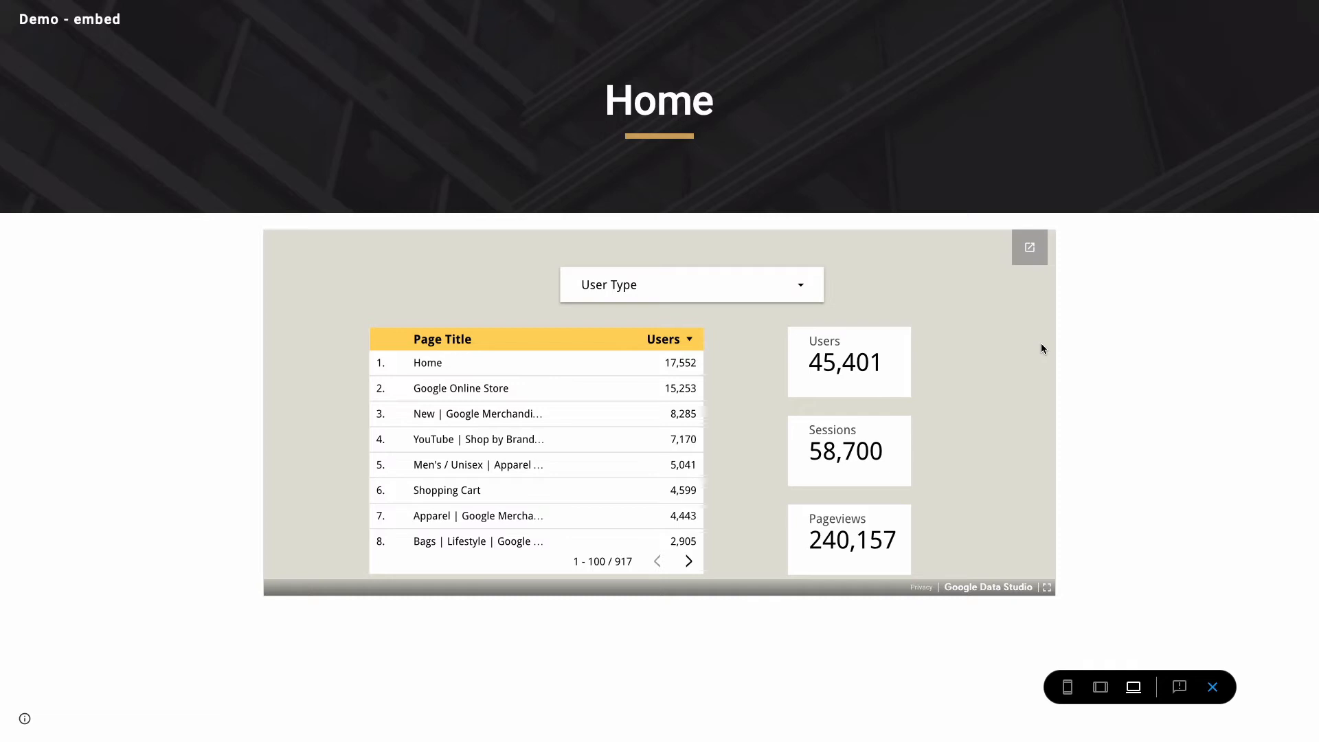
mouse_move(1034, 350)
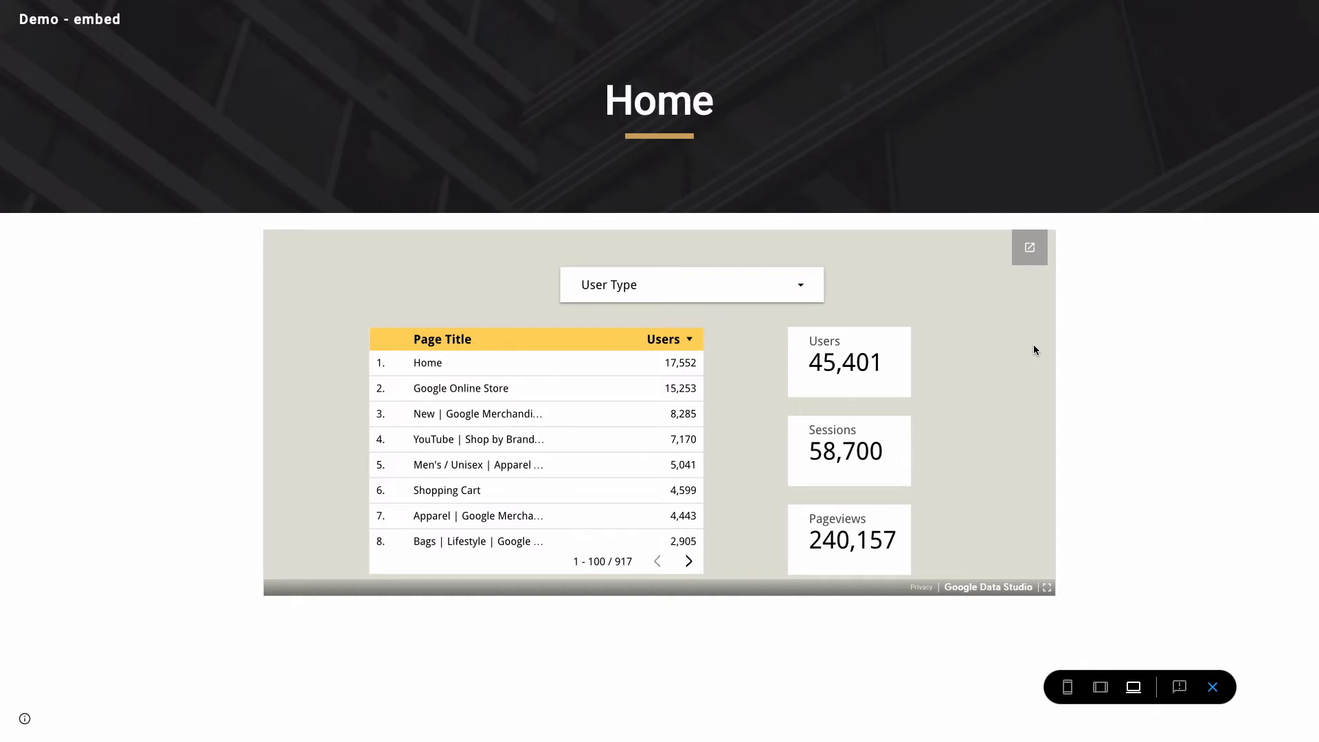
mouse_move(839, 352)
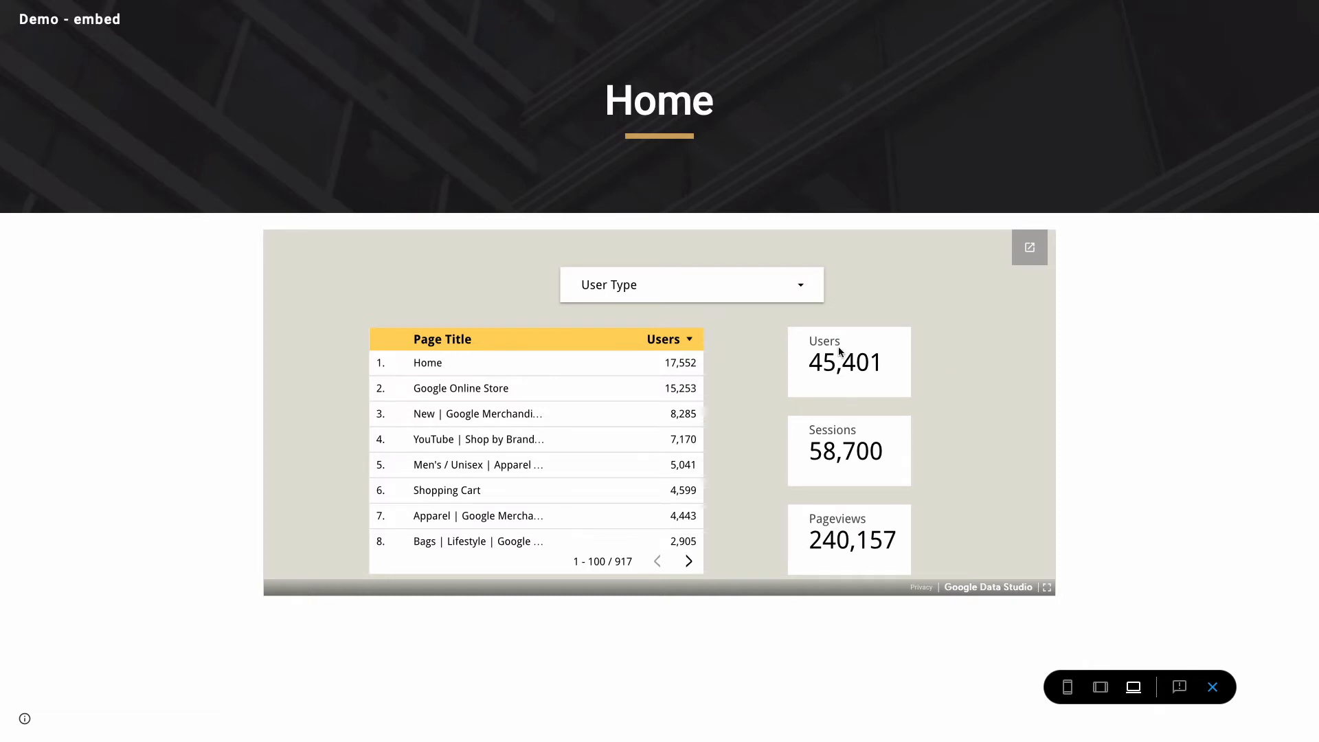
click(690, 284)
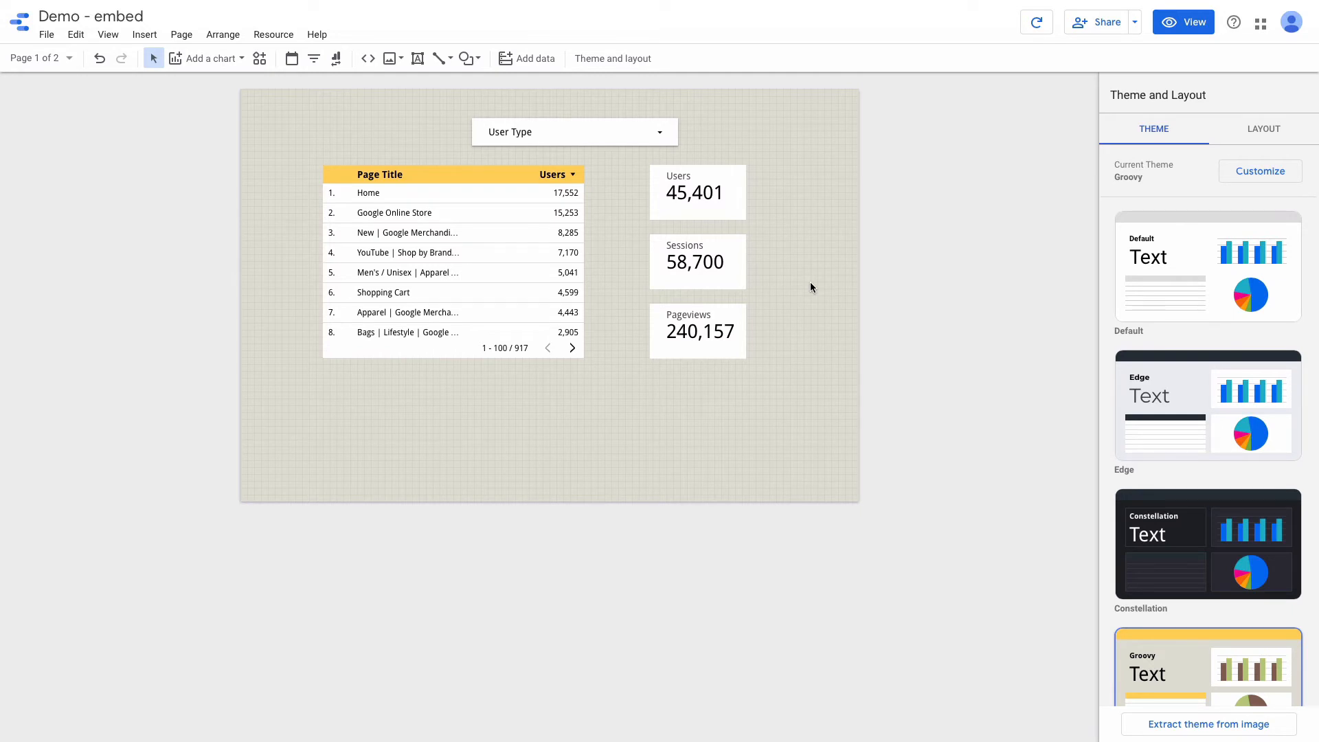
mouse_move(260, 58)
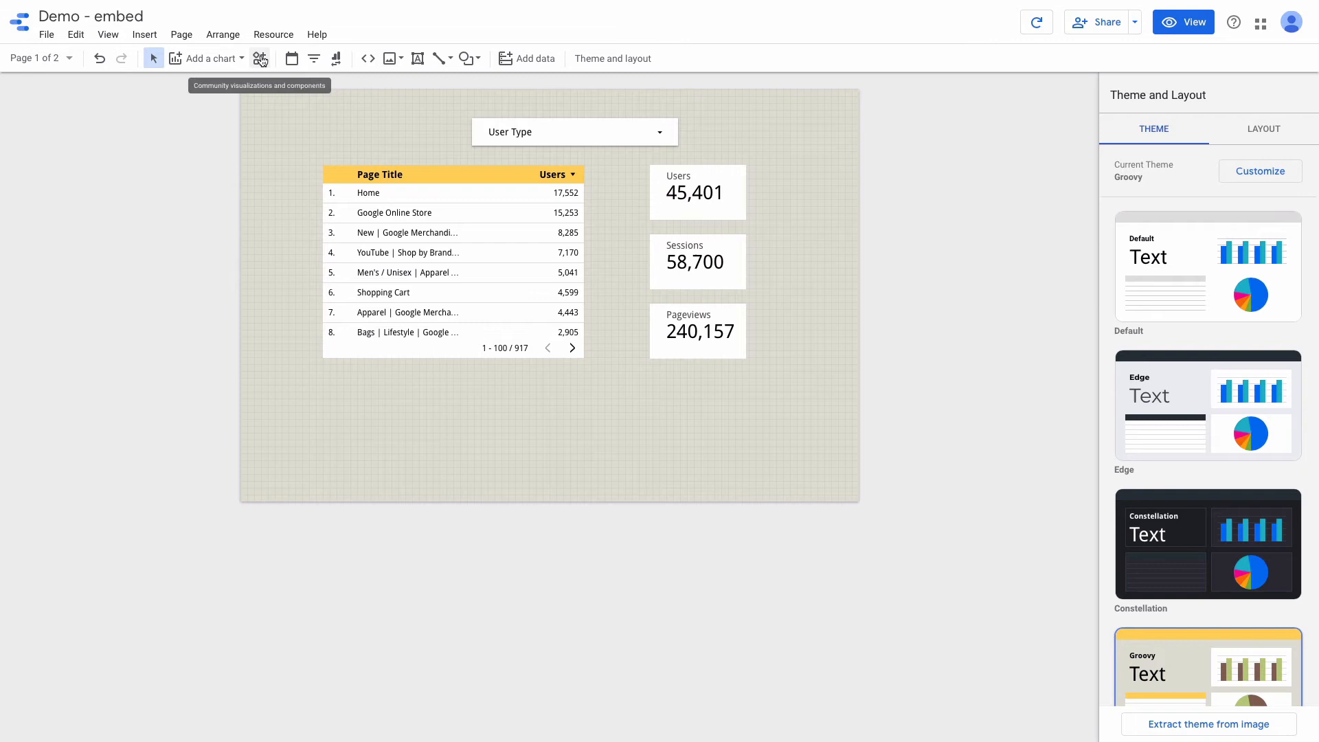
click(261, 58)
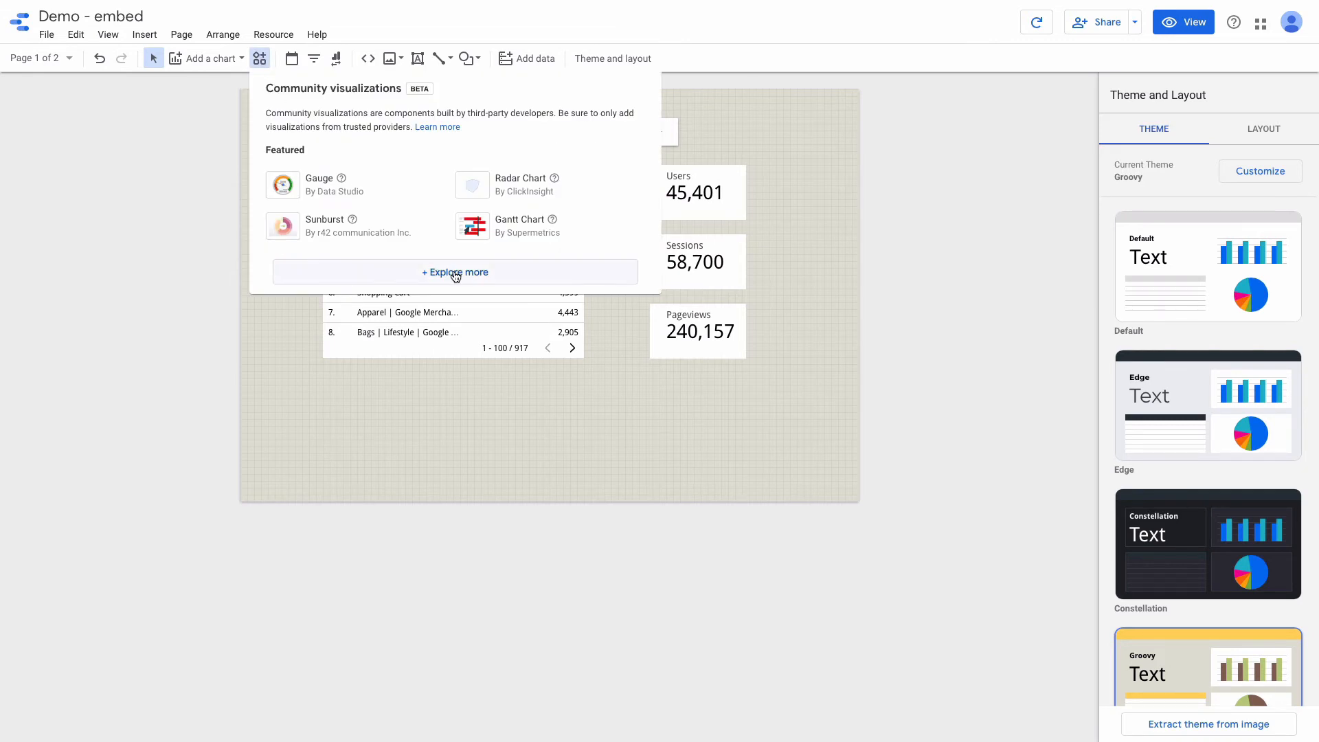
click(454, 272)
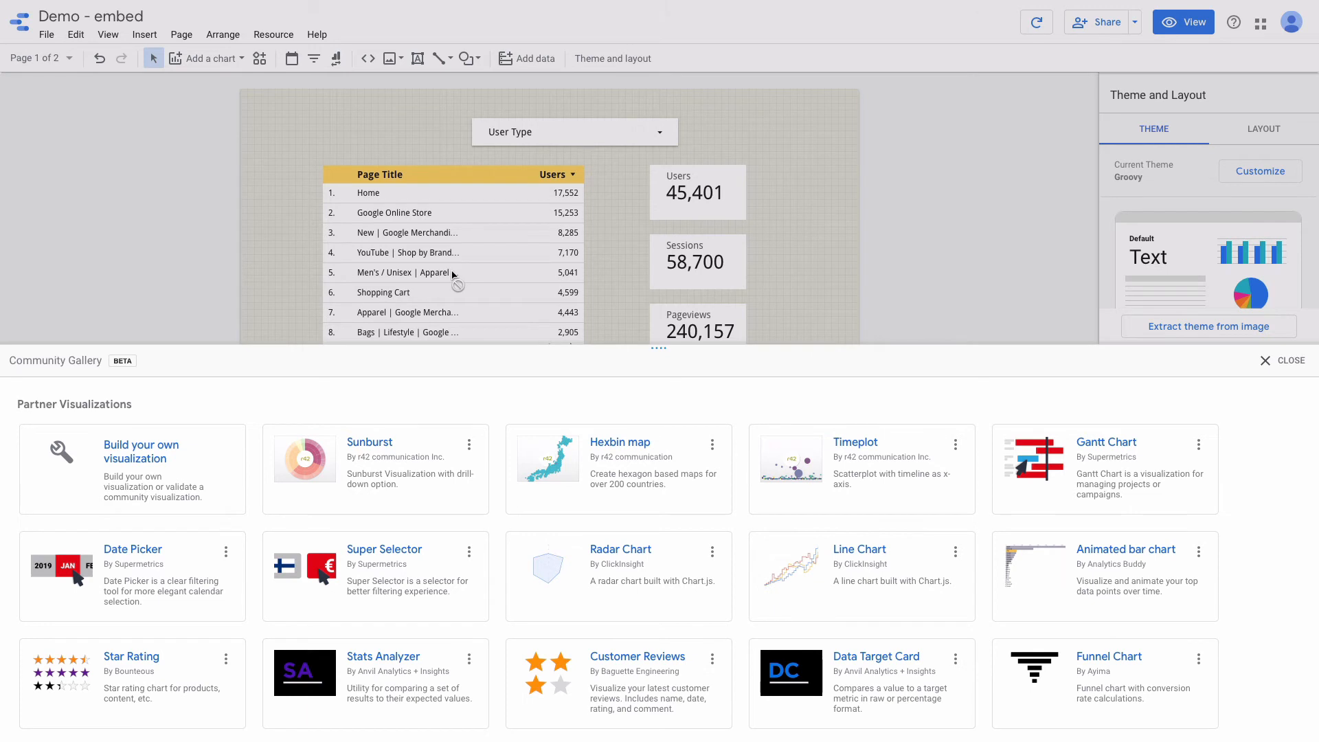
mouse_move(452, 297)
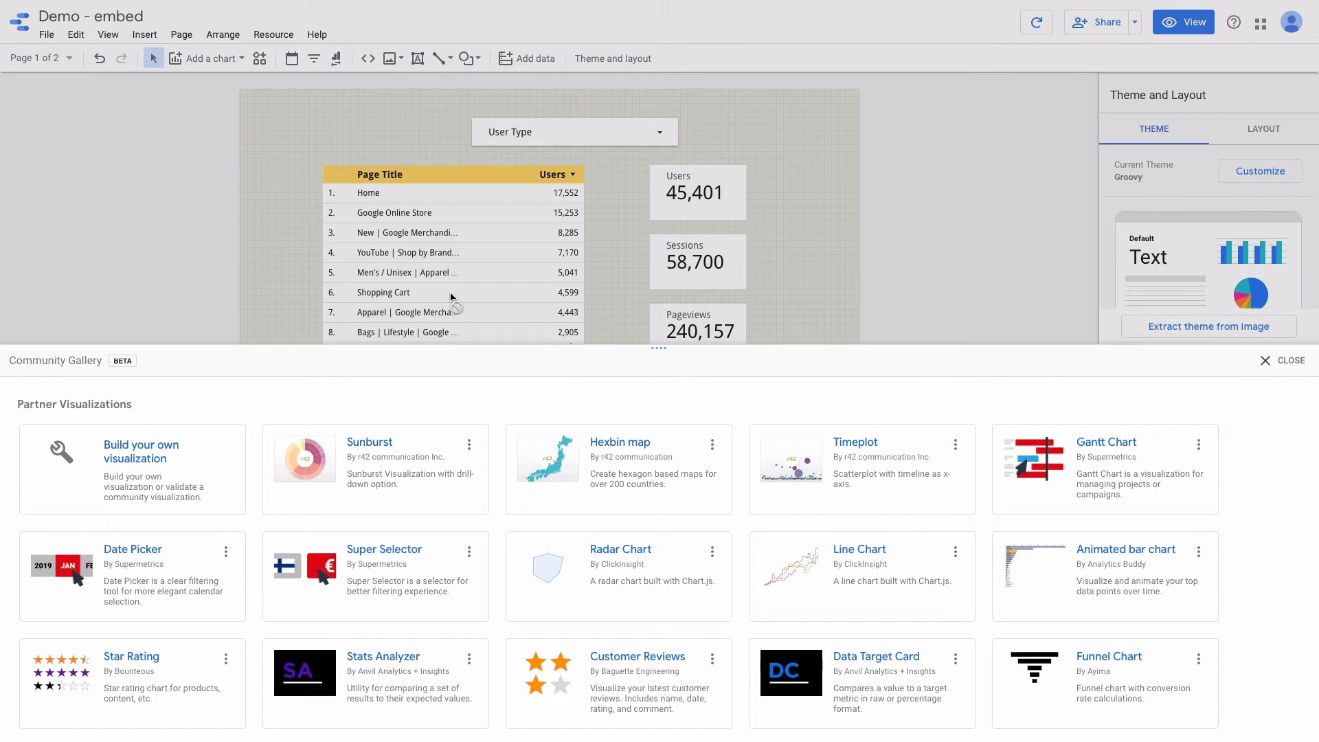
click(1290, 360)
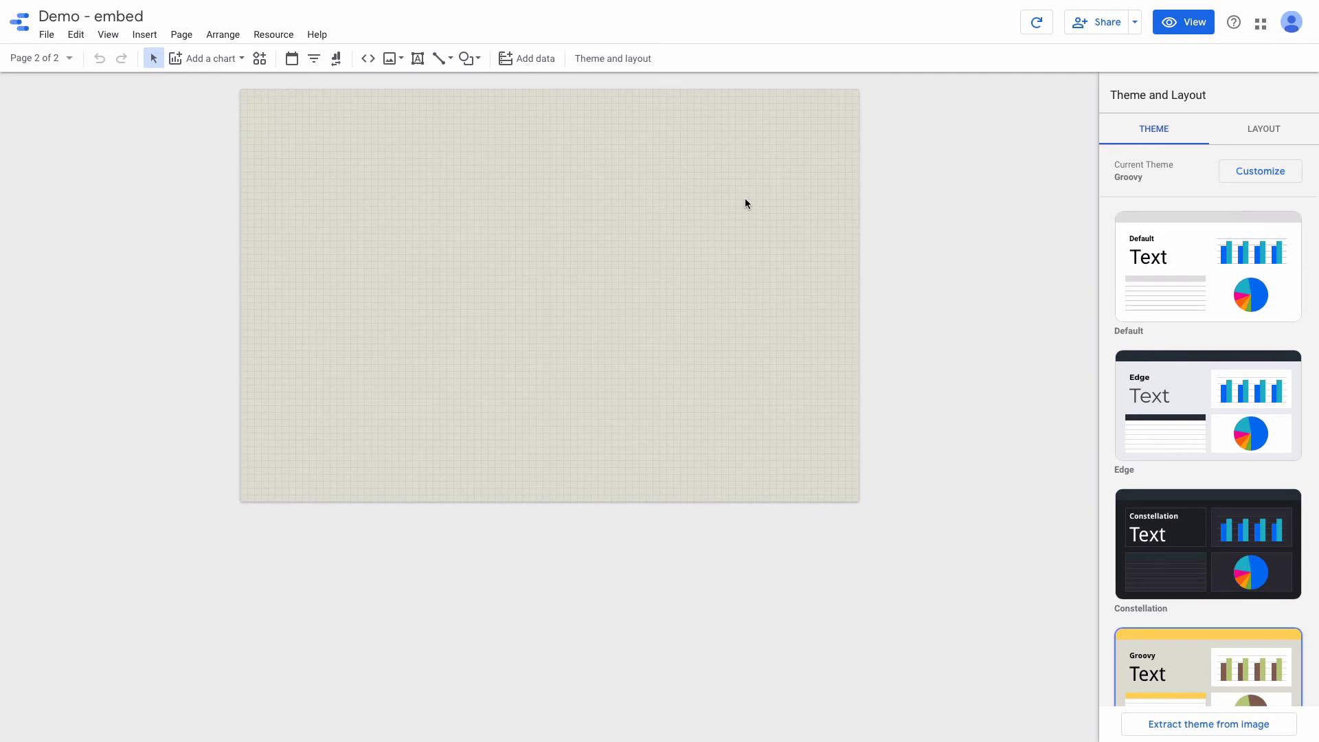
mouse_move(692, 190)
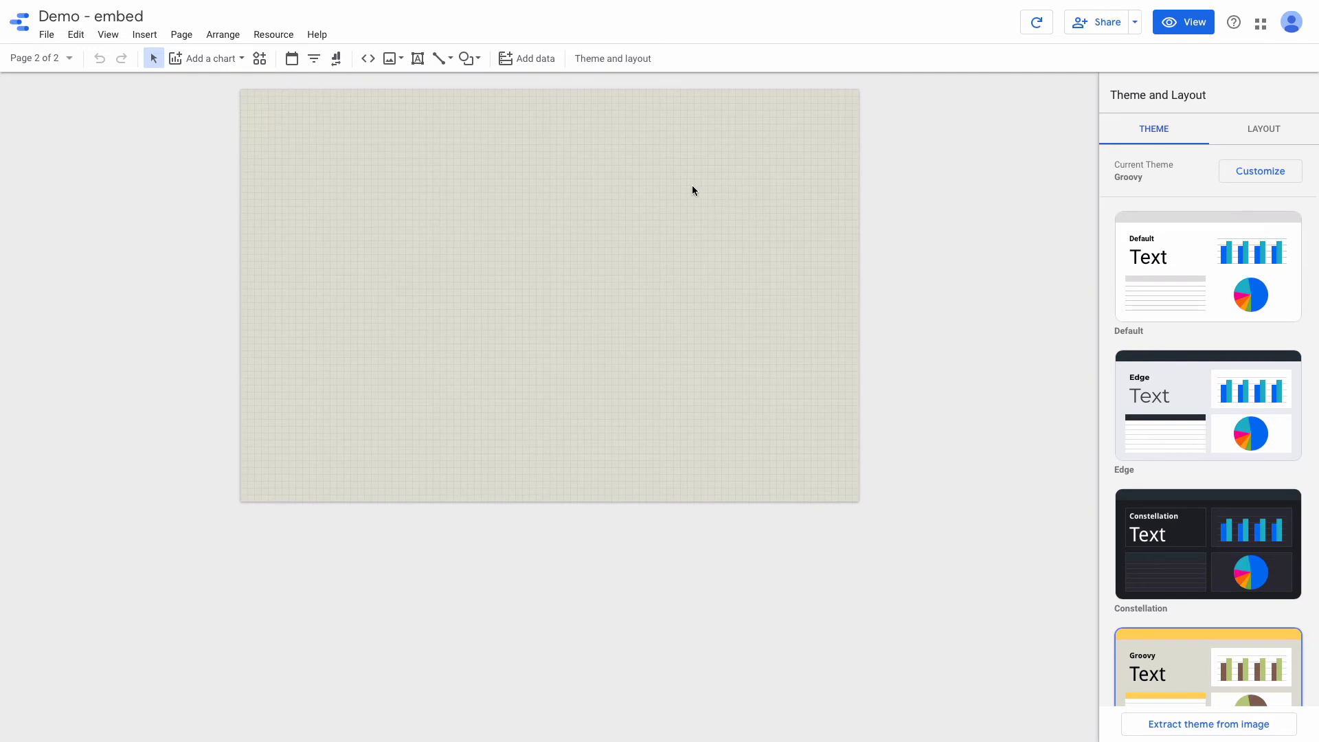
mouse_move(496, 111)
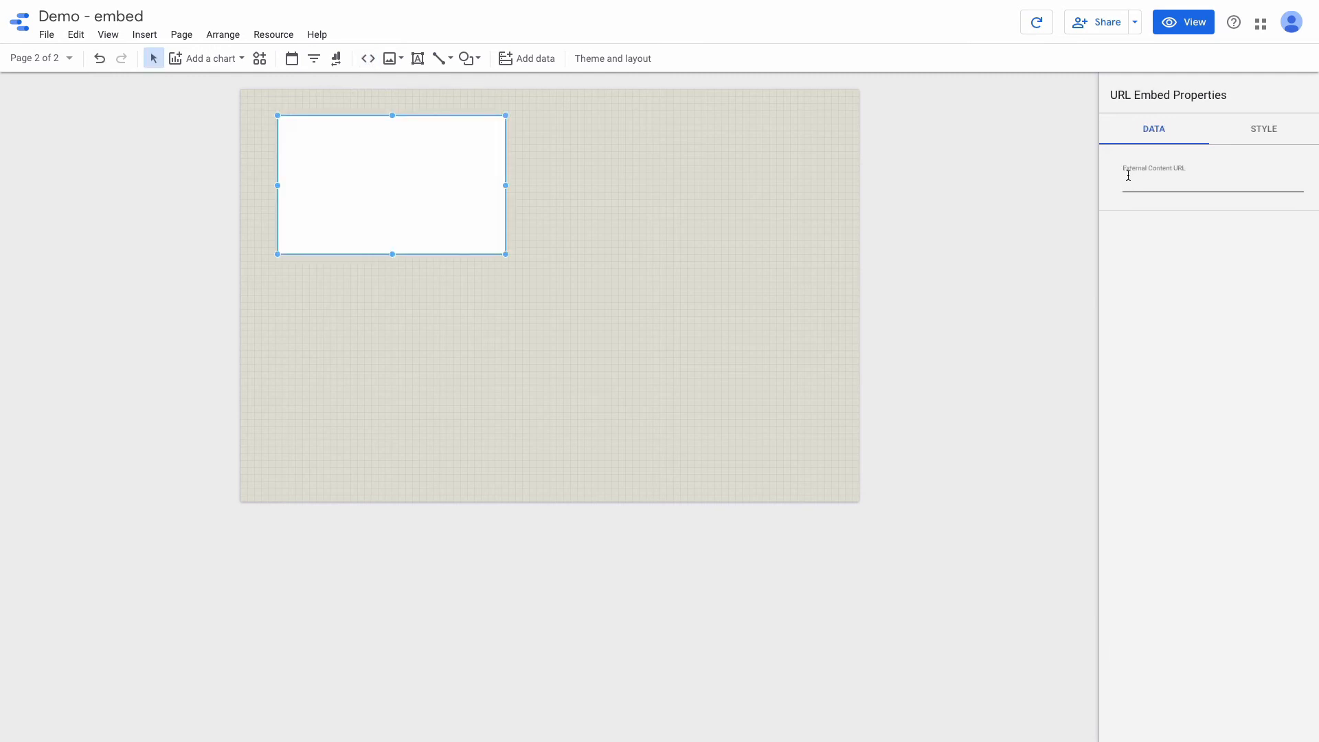
Step: Embed the YouTube introduction video and the DEMO Checklist Google Doc on page two
text(https://www.youtube.com/watch?v=6FTUpceqWnc)
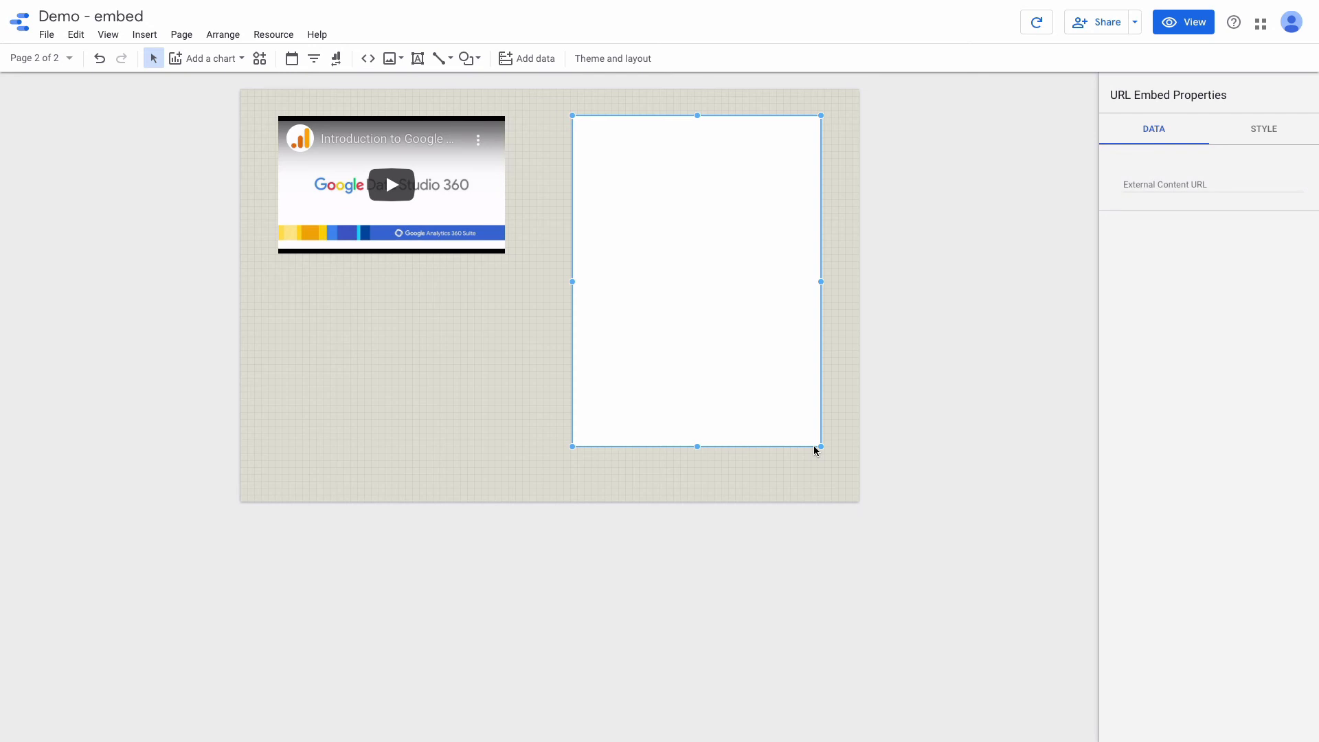
mouse_move(809, 390)
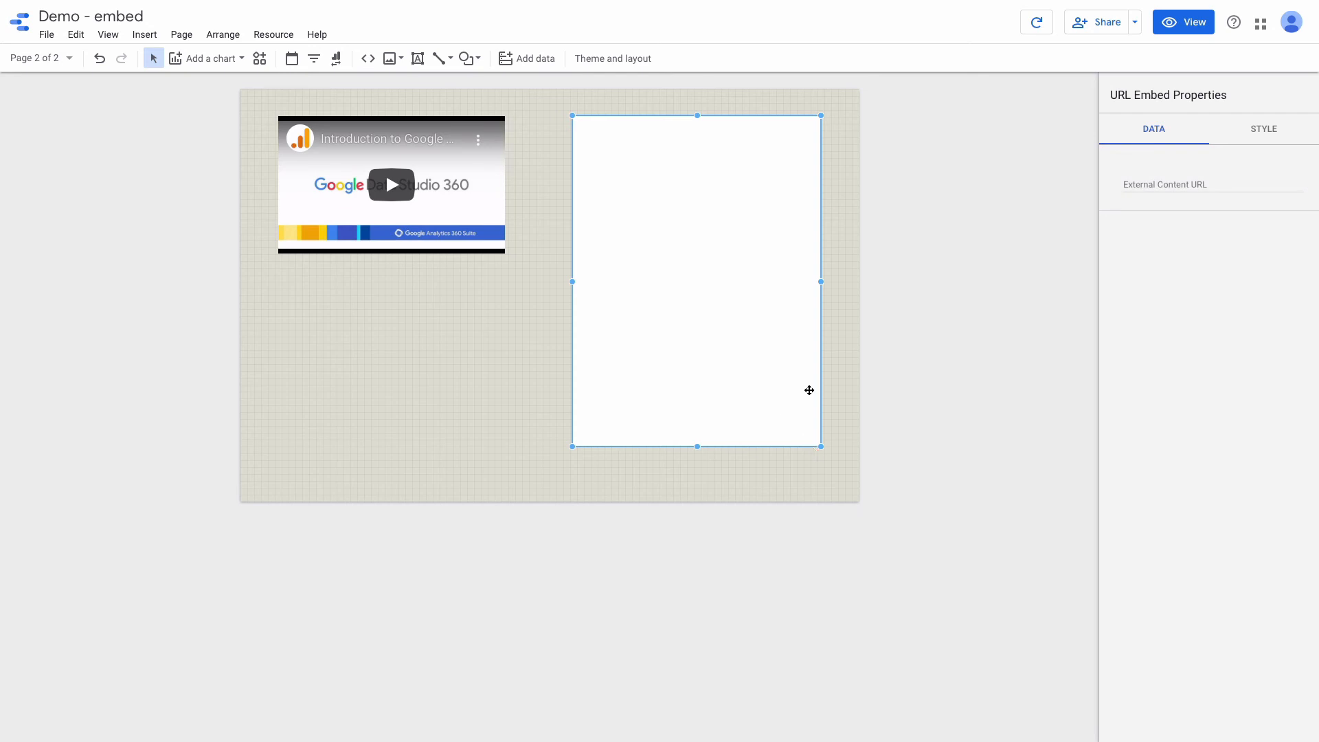
text(https://docs.google.com/document/d/150_iF)
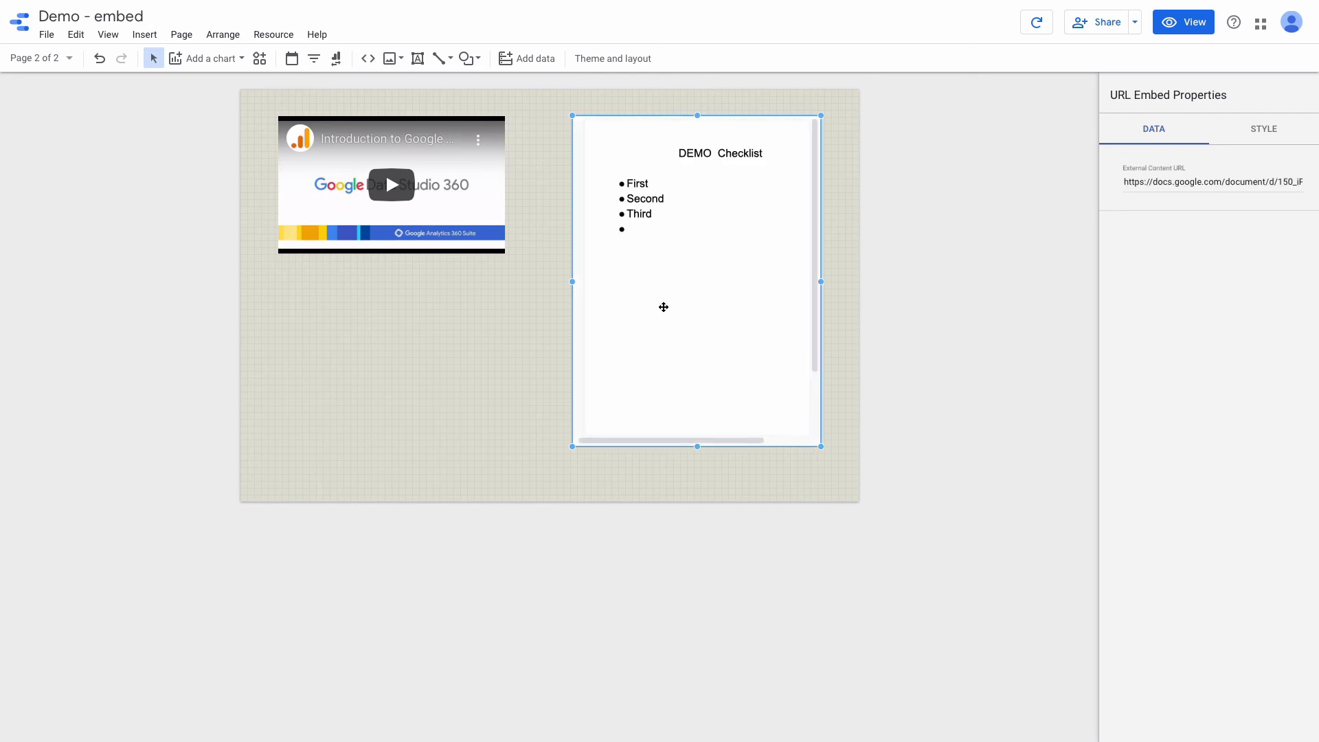
mouse_move(664, 310)
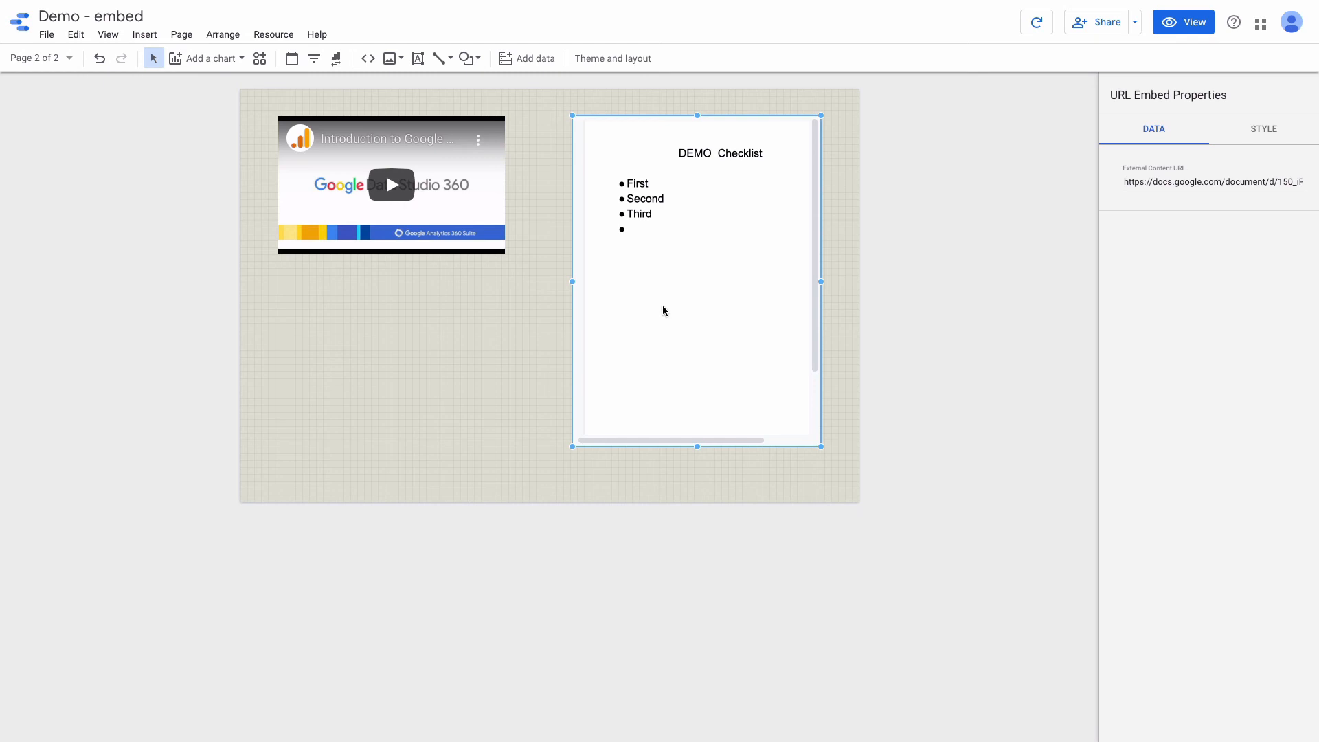